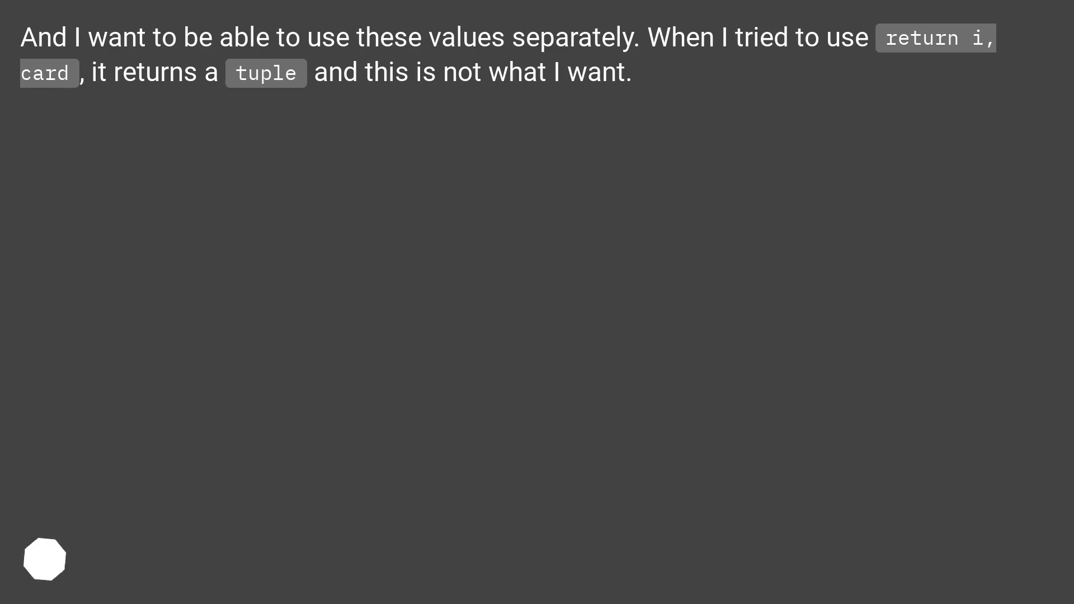
scroll(down, 3)
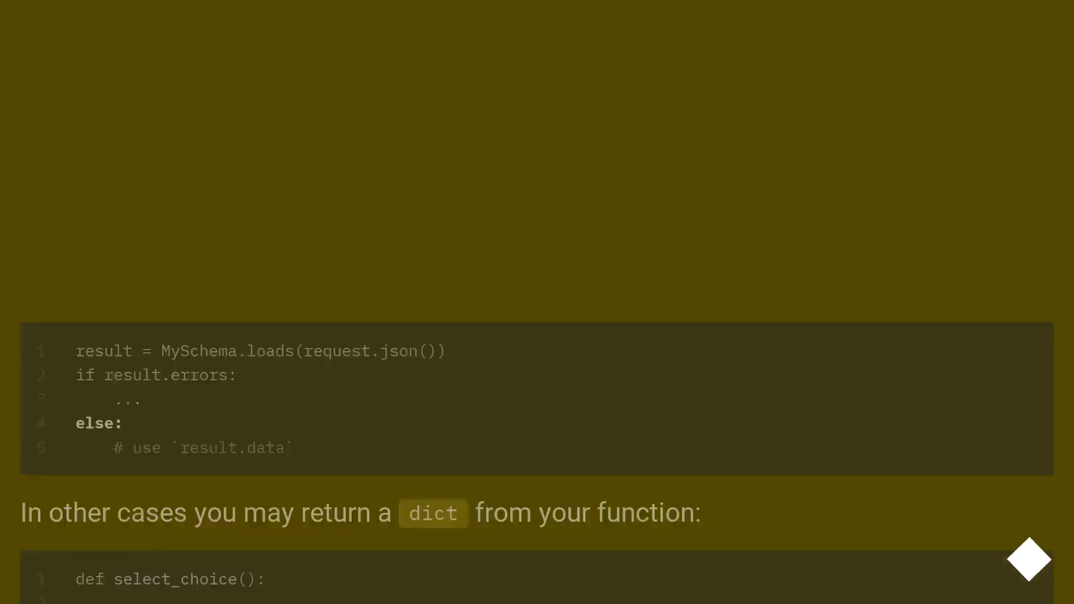
scroll(down, 3)
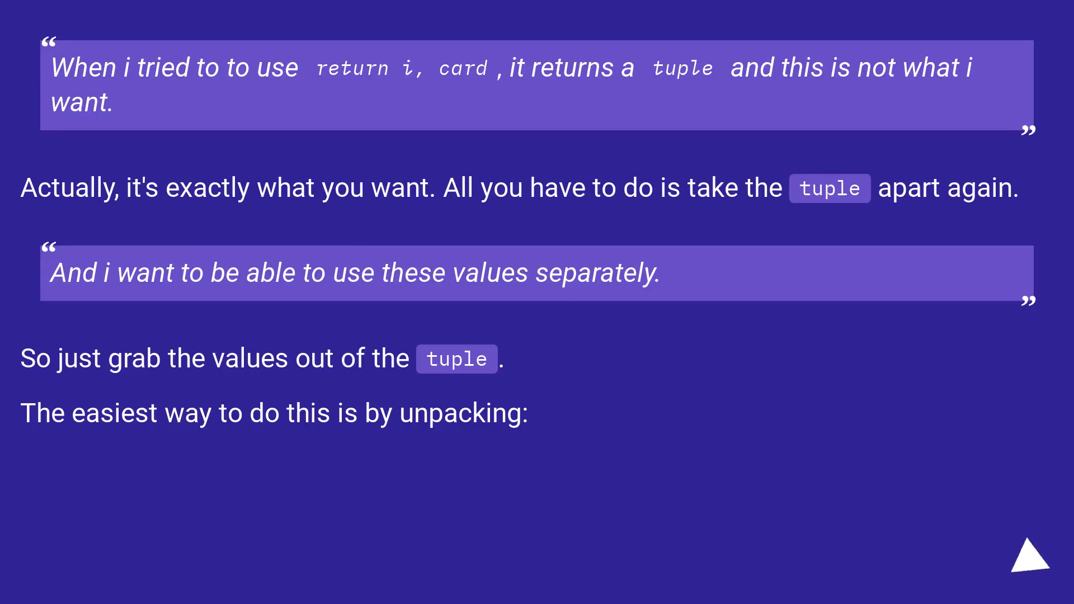
click(1019, 550)
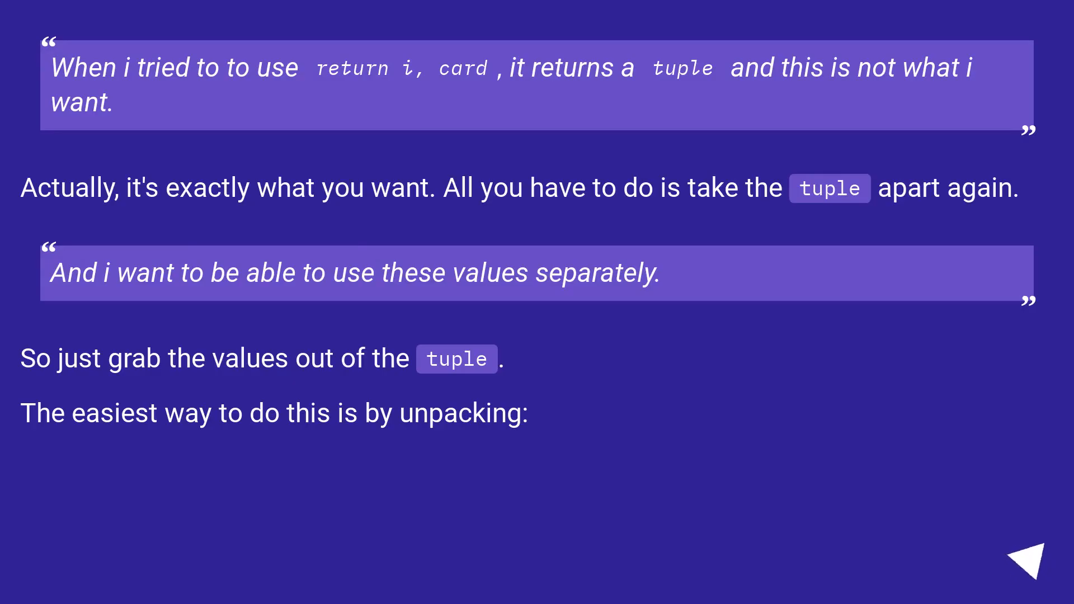
click(1020, 558)
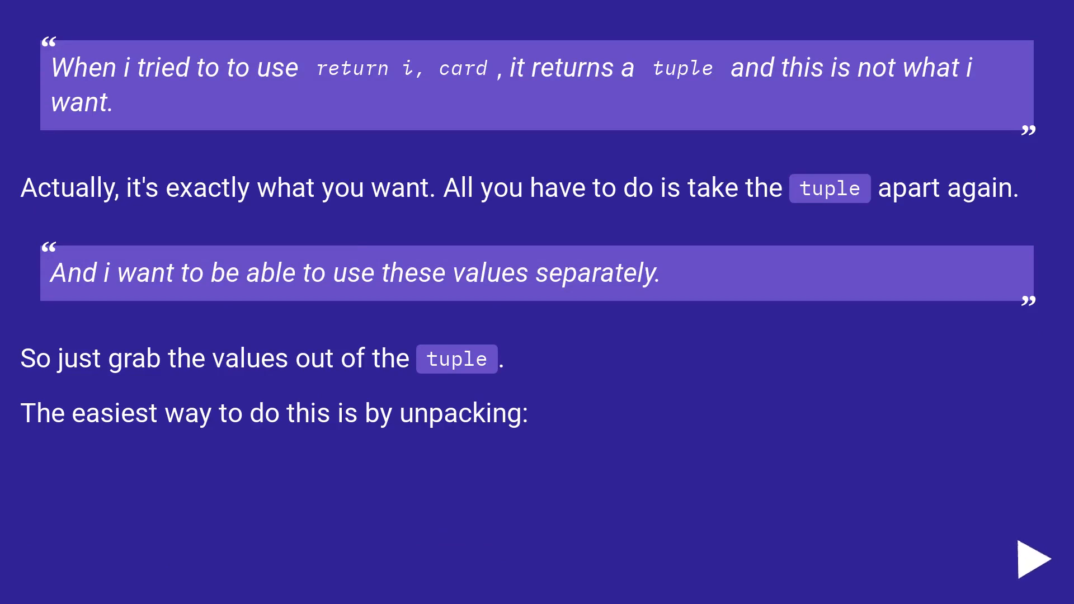
click(1031, 556)
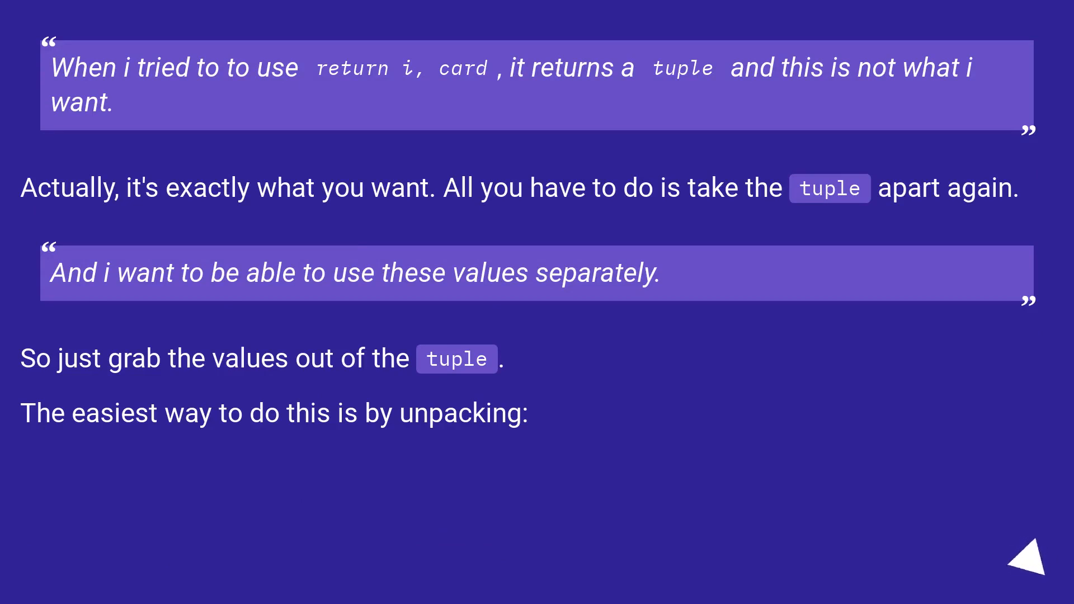
click(1022, 561)
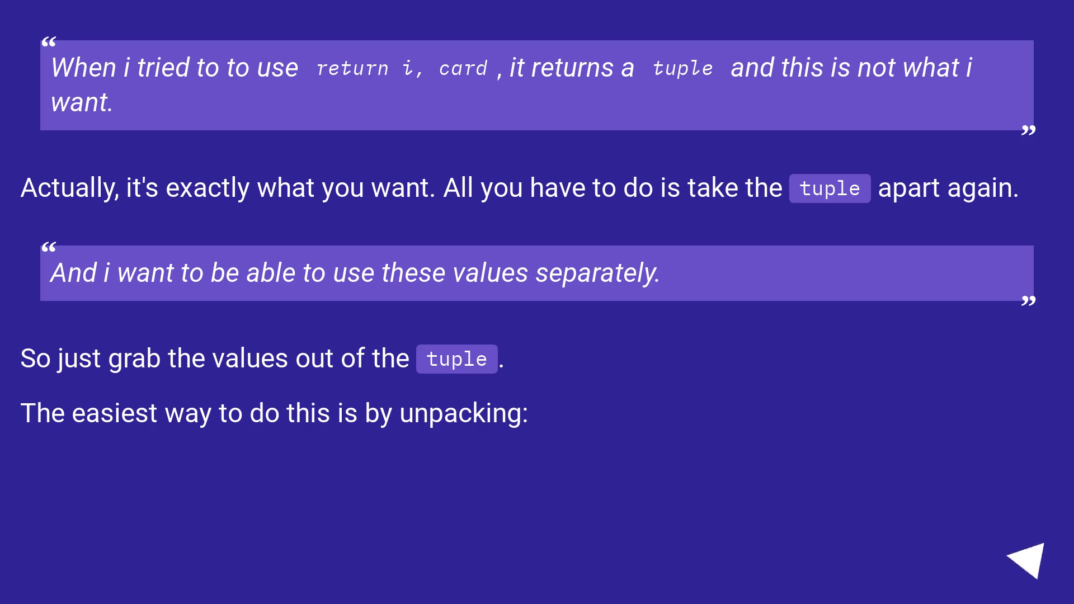
click(1018, 558)
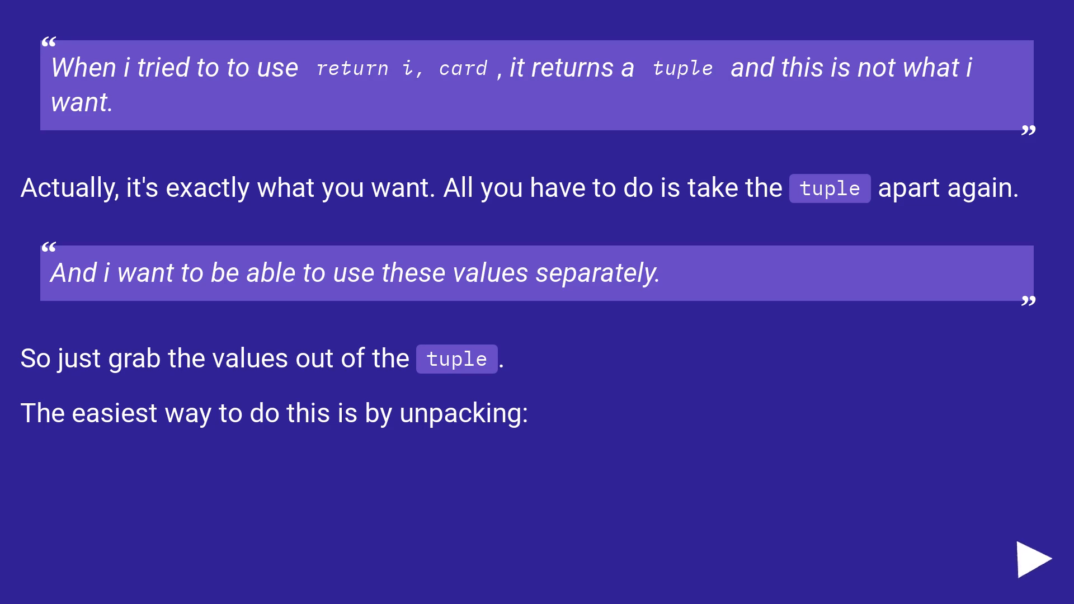
click(1034, 555)
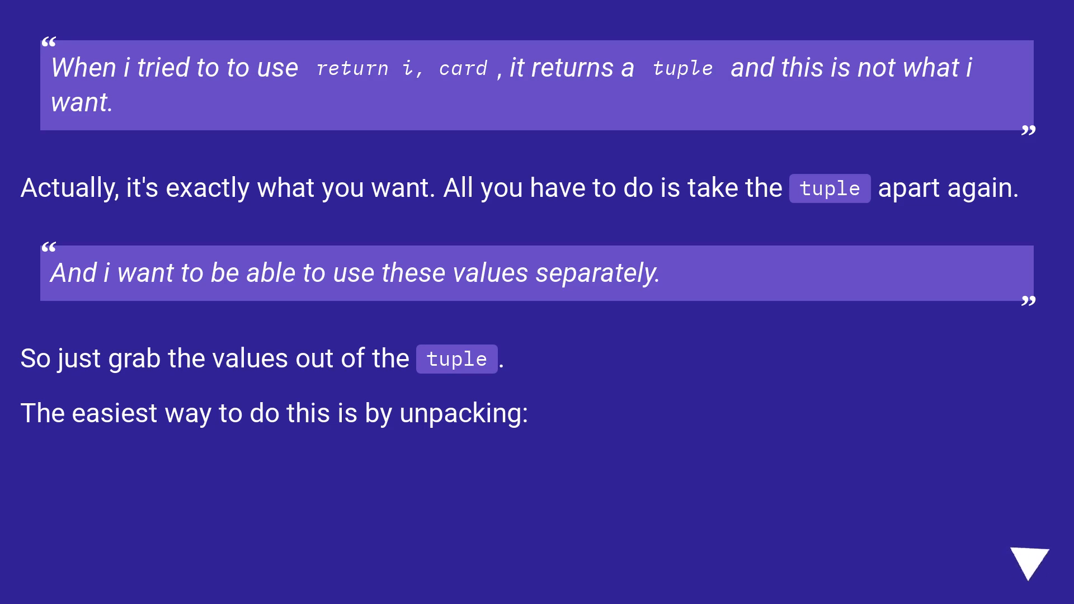
click(1023, 556)
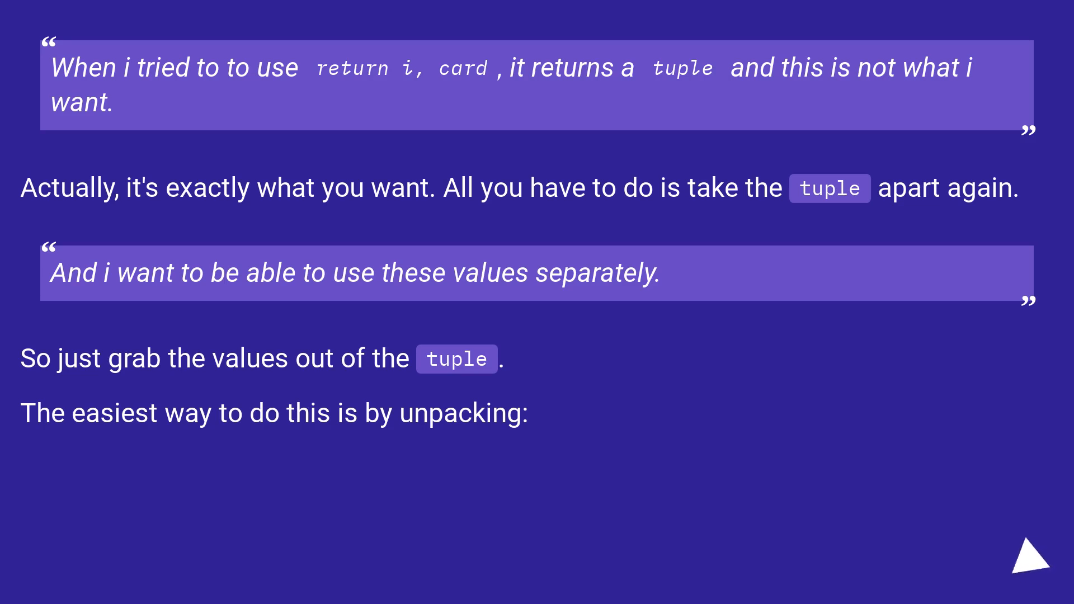